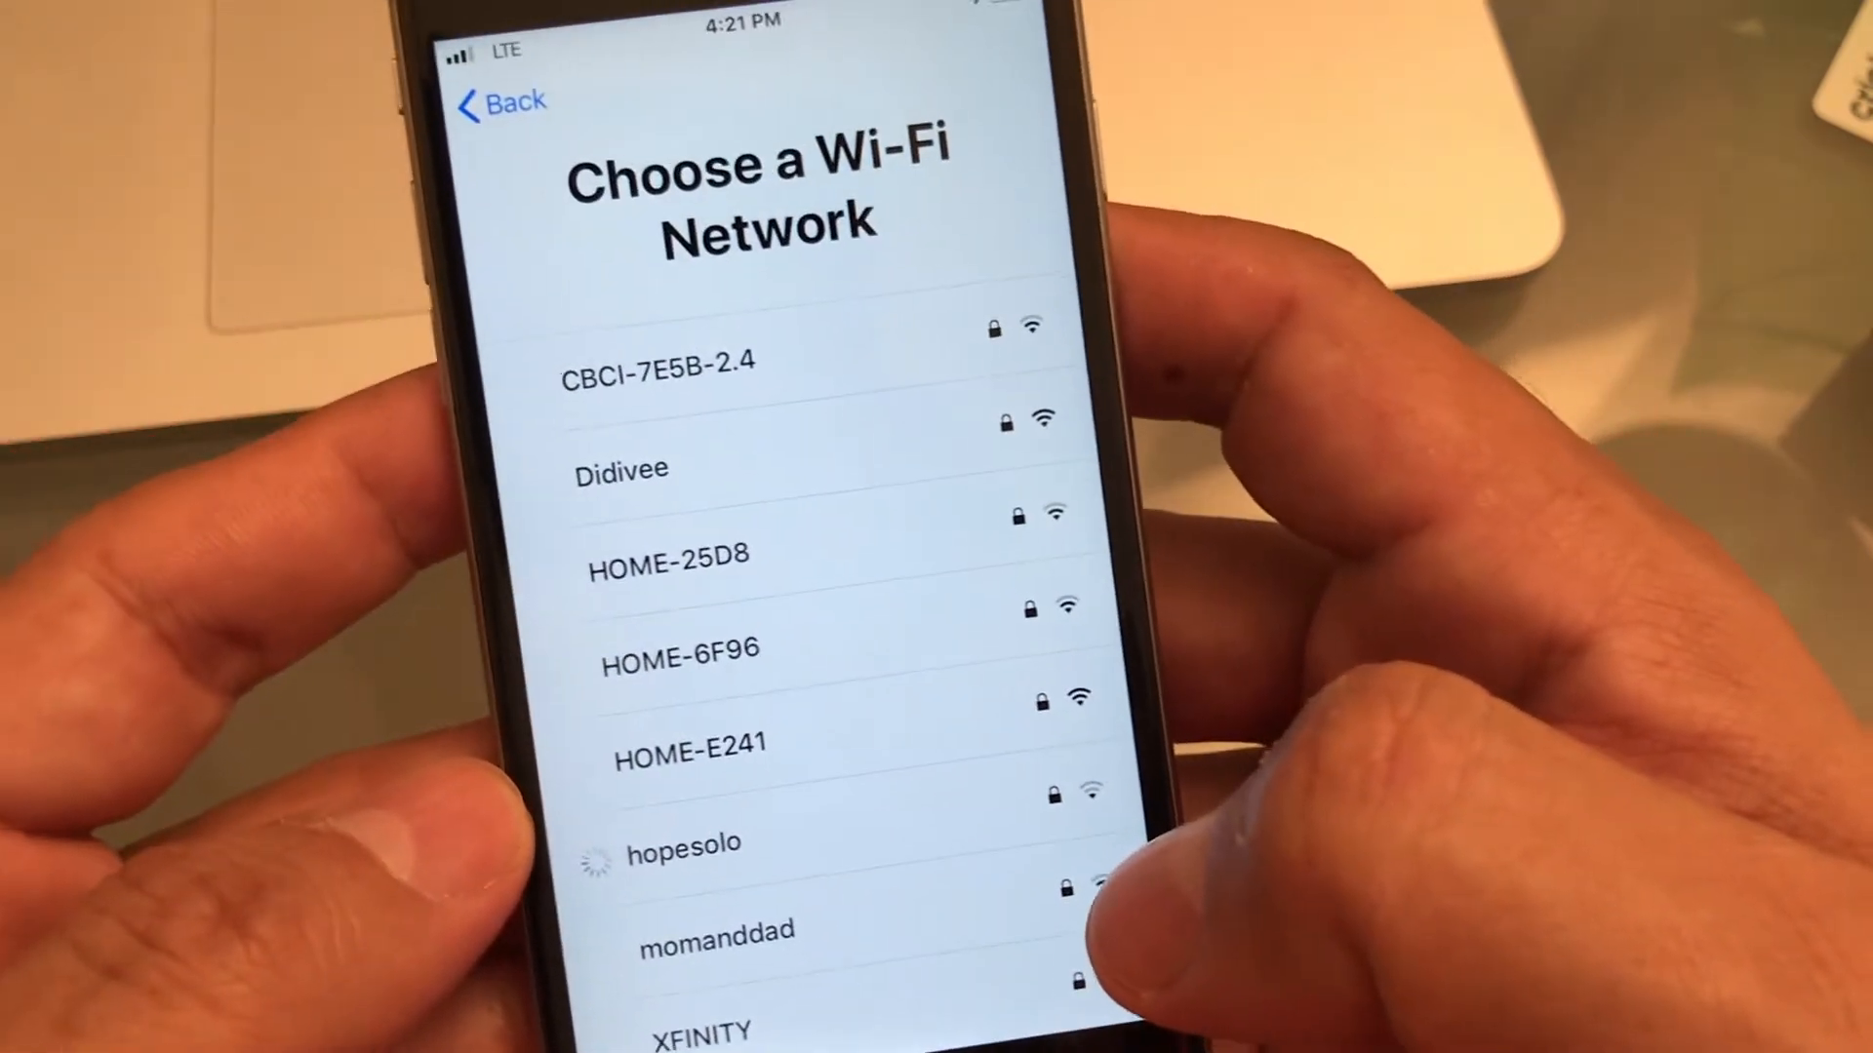
Join the hopesolo Wi-Fi network from the available networks list.
{"action": "left_click", "coordinate": [685, 843]}
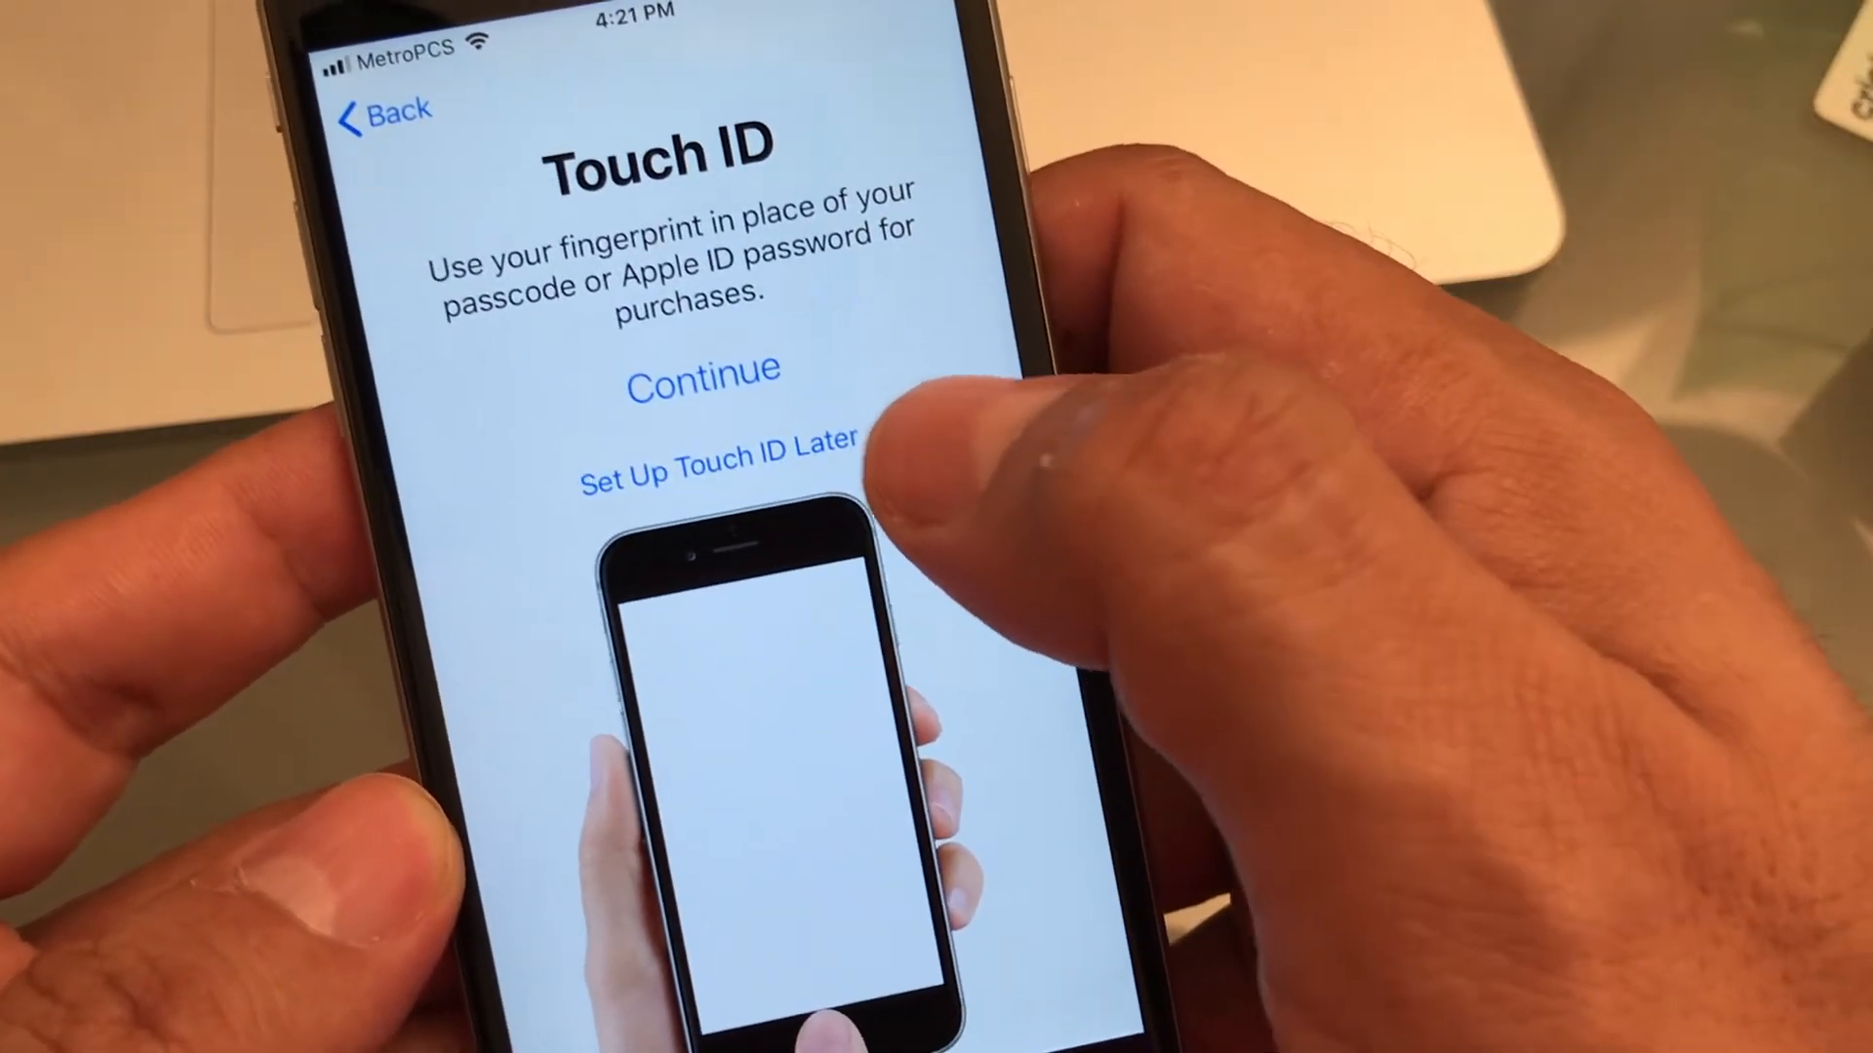
Choose Set Up Touch ID Later to postpone fingerprint unlock.
{"action": "left_click", "coordinate": [720, 456]}
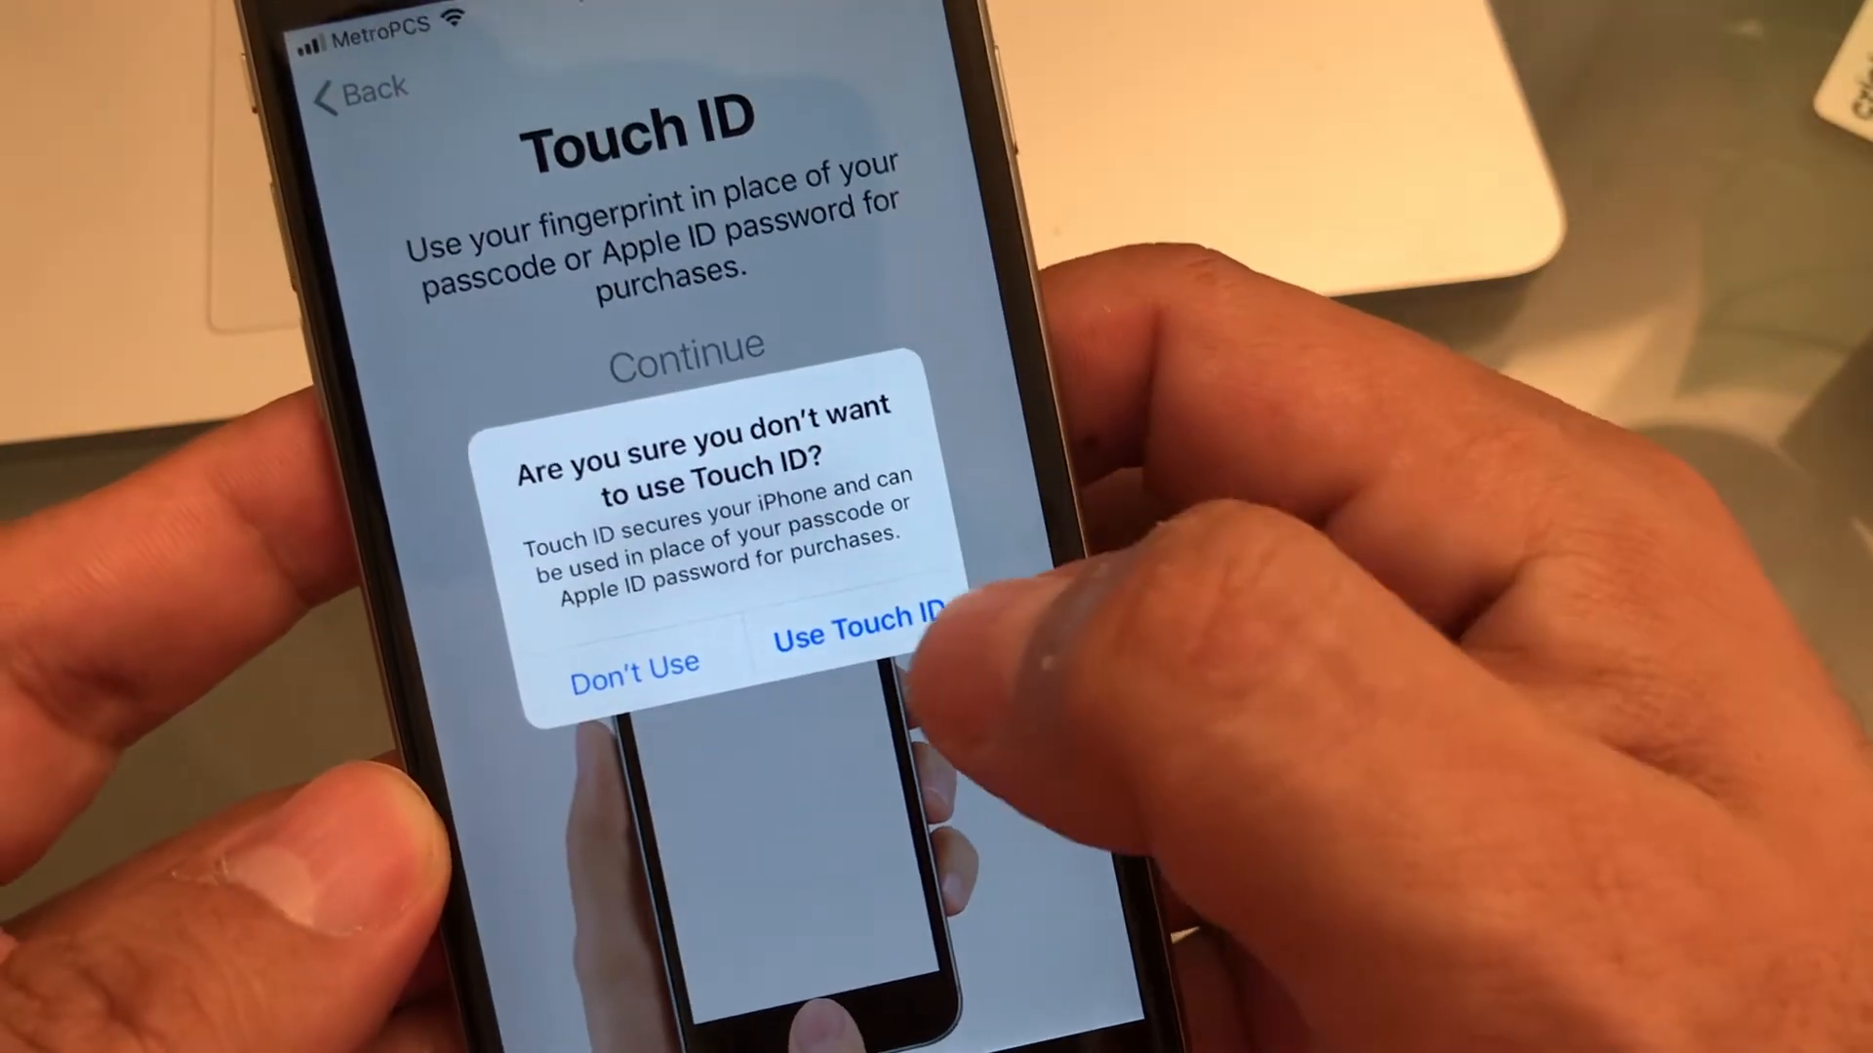